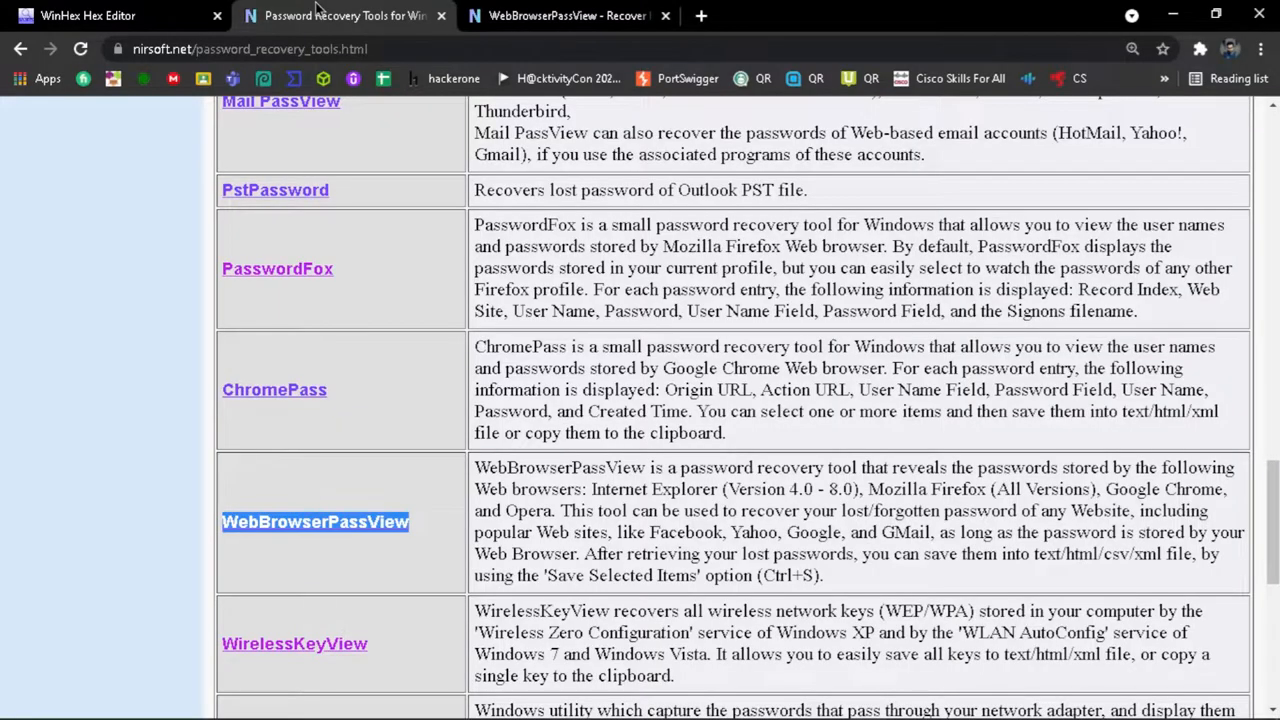
# Step: Browse the NirSoft password recovery tools list and go to the WebBrowserPassView page
pyautogui.scroll(3)
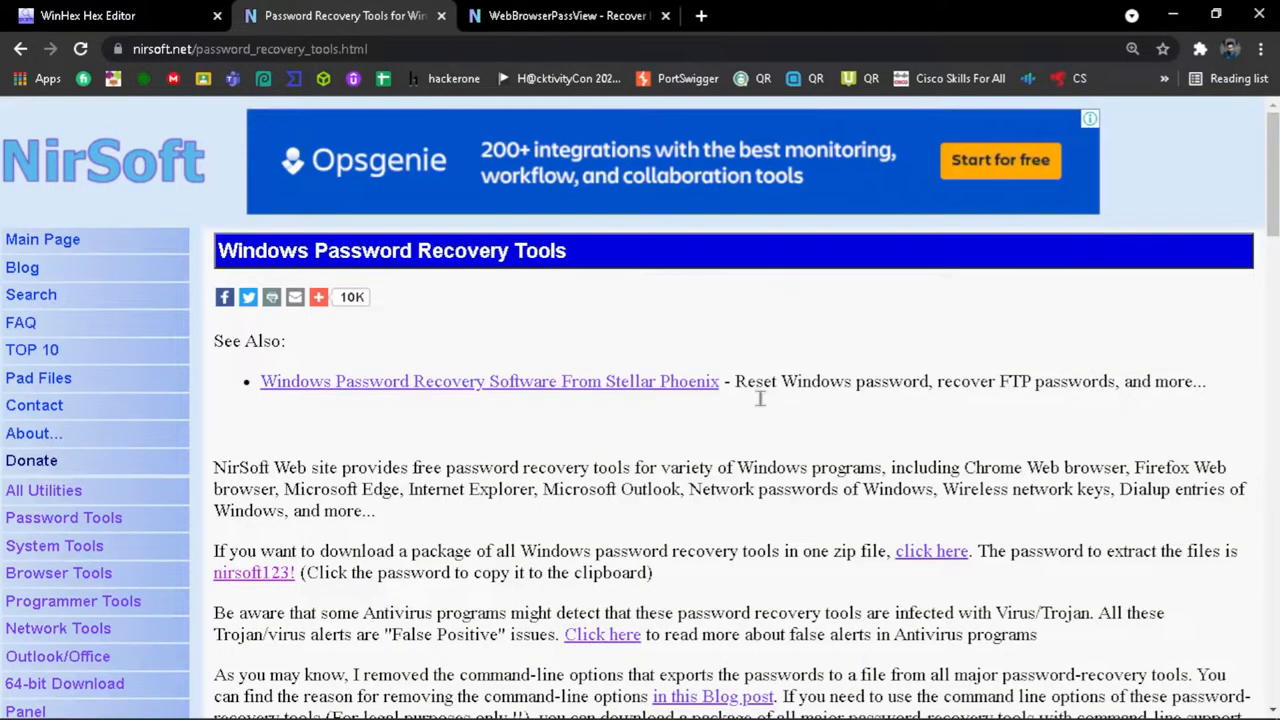
pyautogui.scroll(-3)
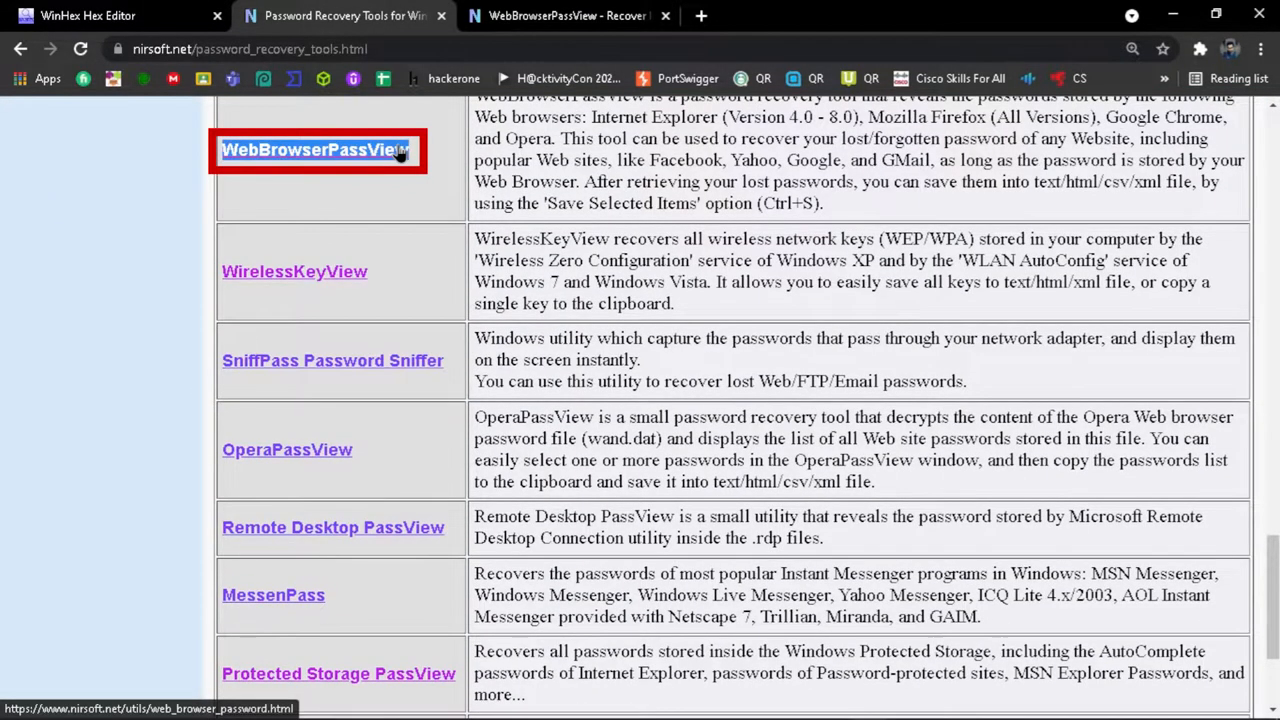
pyautogui.click(312, 148)
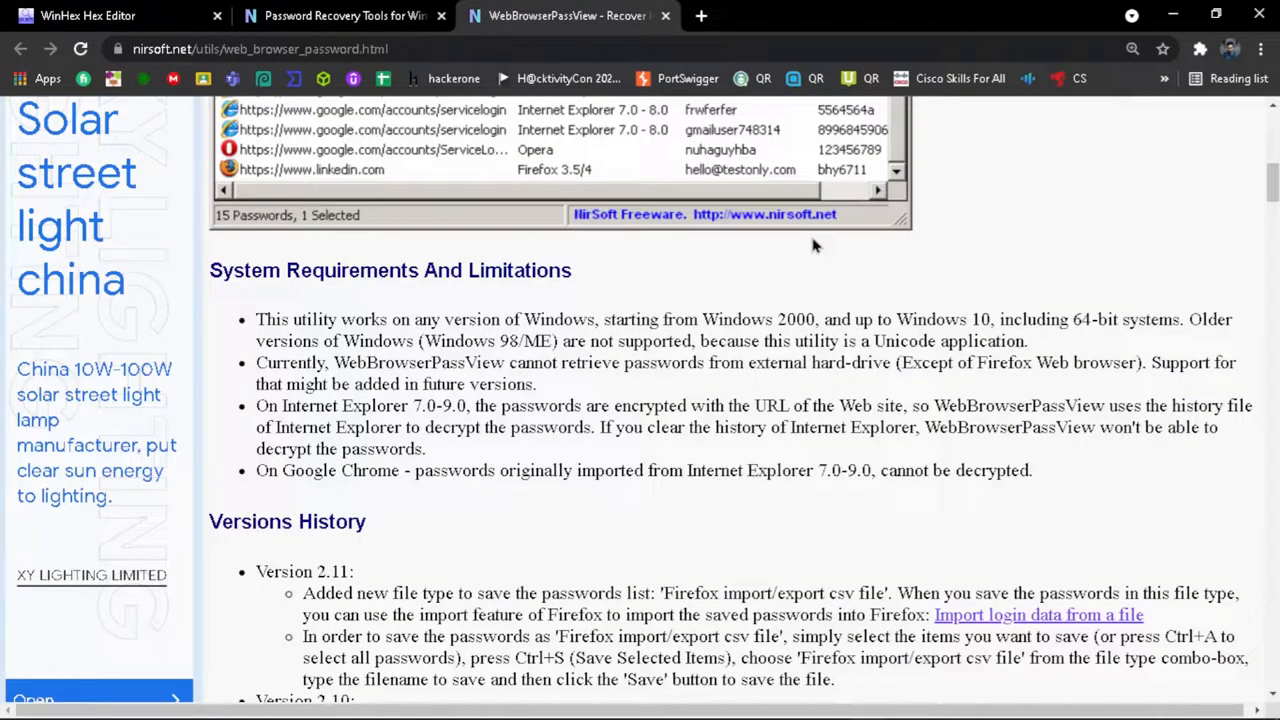
# Step: Start the 'Download WebBrowserPassView (In zip file)' download from the bottom of the page
pyautogui.scroll(-3)
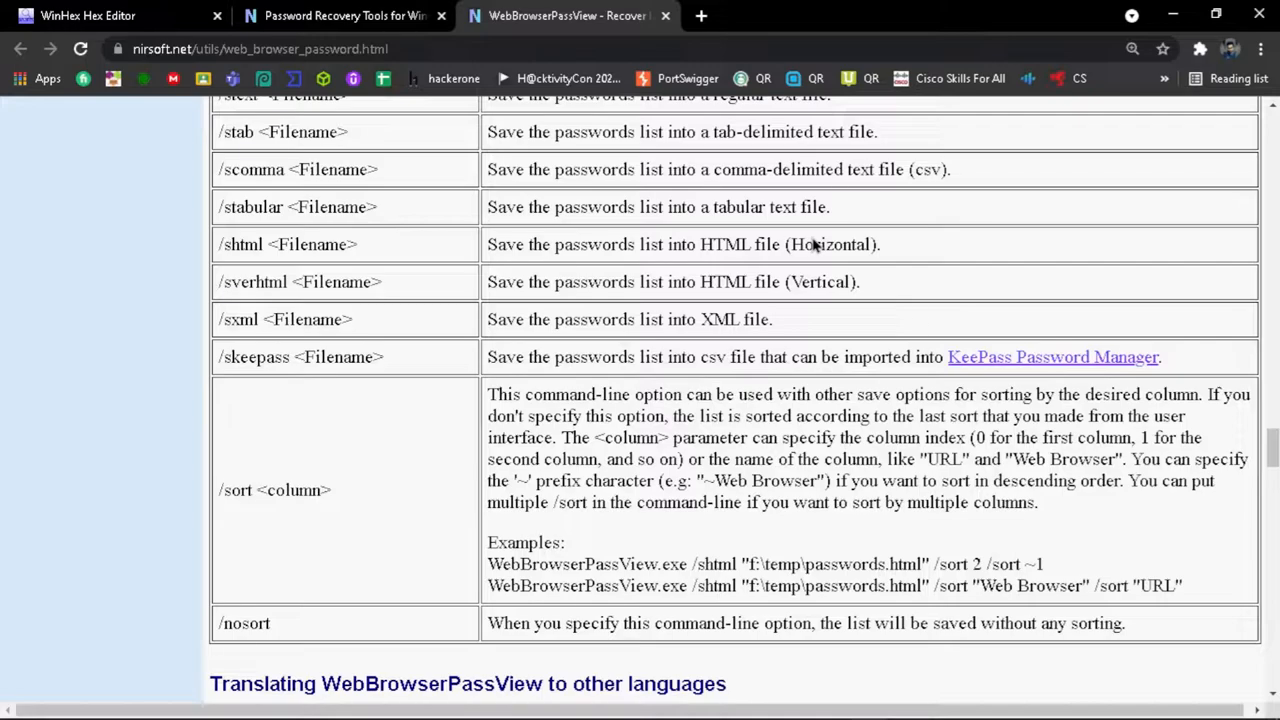
pyautogui.scroll(-3)
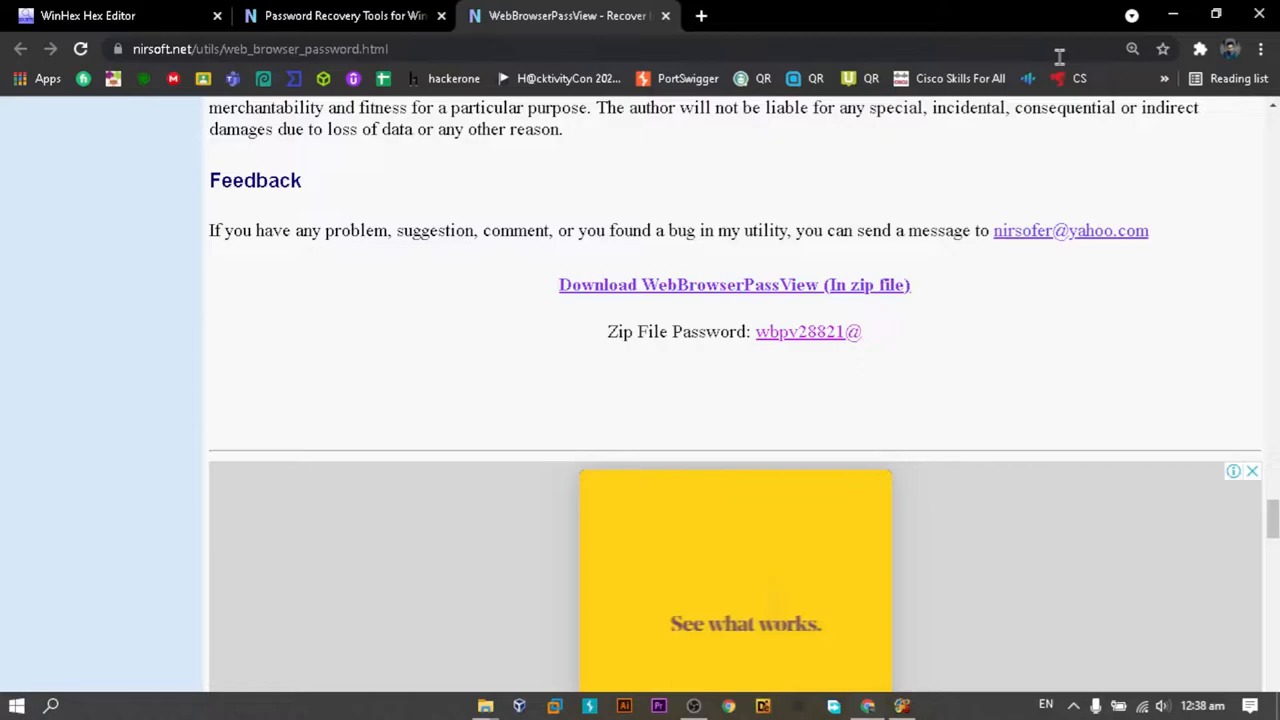
pyautogui.doubleClick(808, 332)
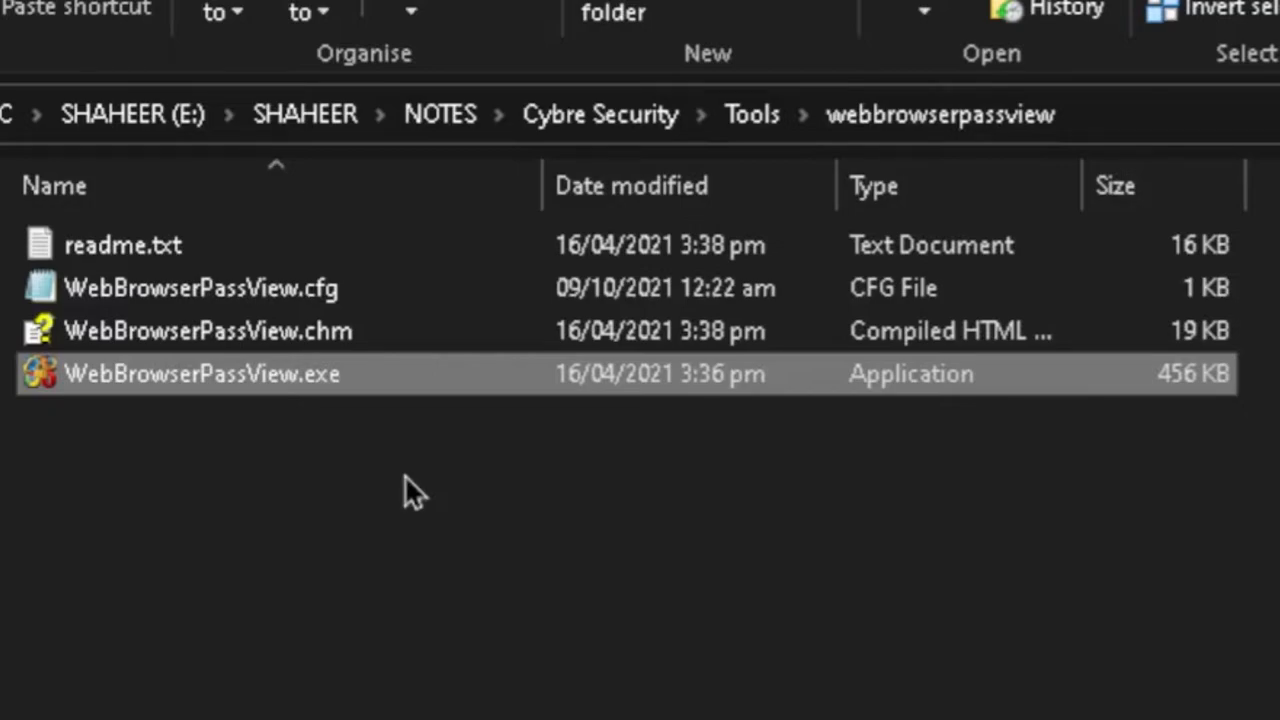
pyautogui.moveTo(816, 390)
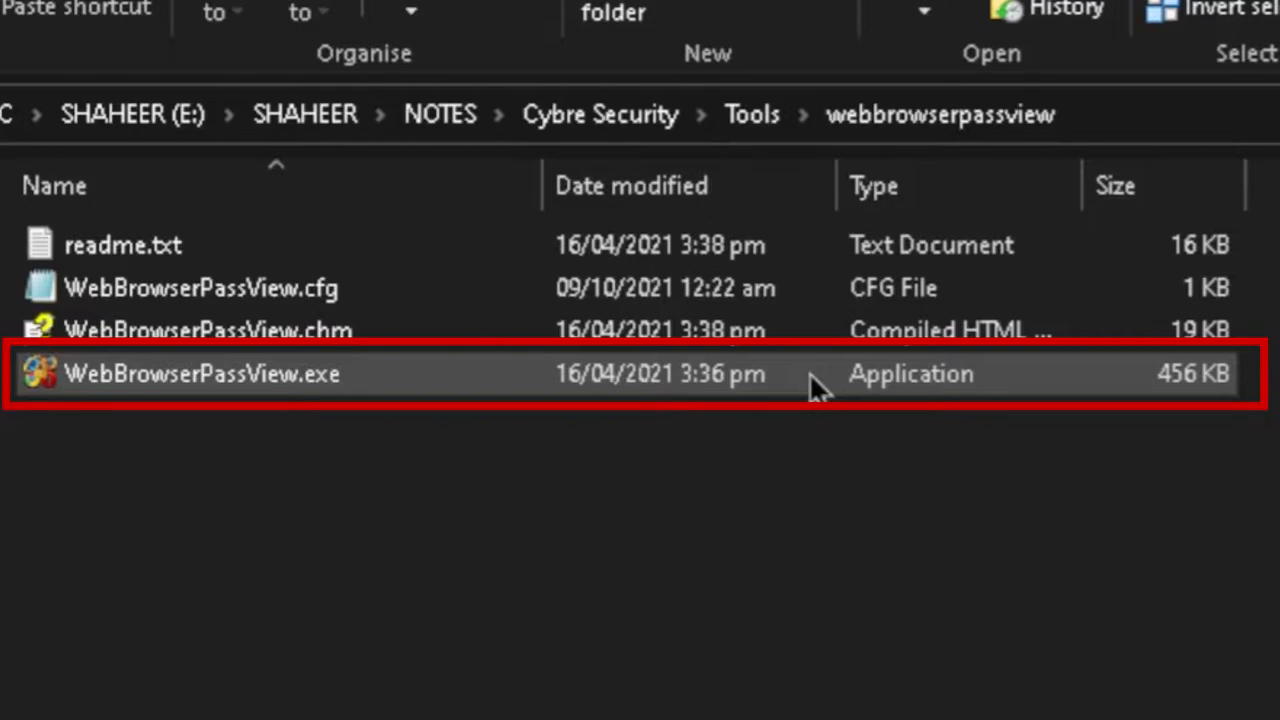
# Step: Launch WebBrowserPassView.exe from the webbrowserpassview folder
pyautogui.doubleClick(200, 374)
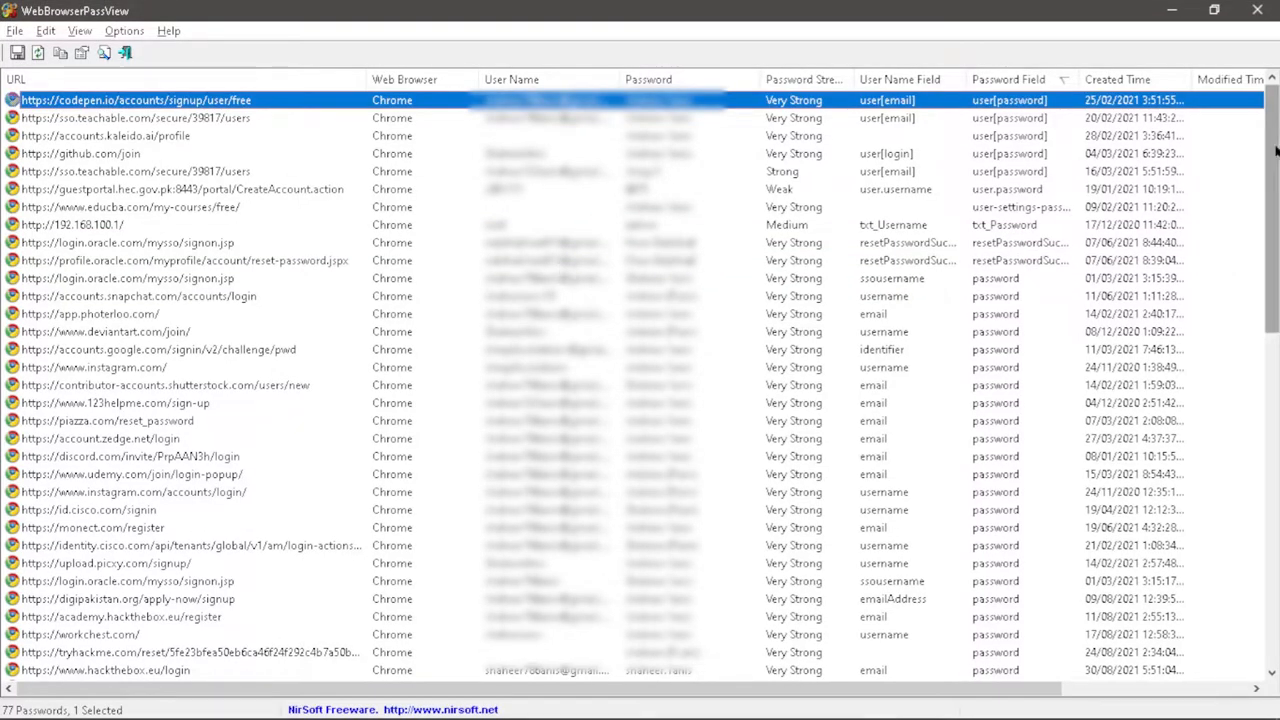
# Step: Scroll through all 77 recovered Chrome password entries in the list
pyautogui.scroll(-3)
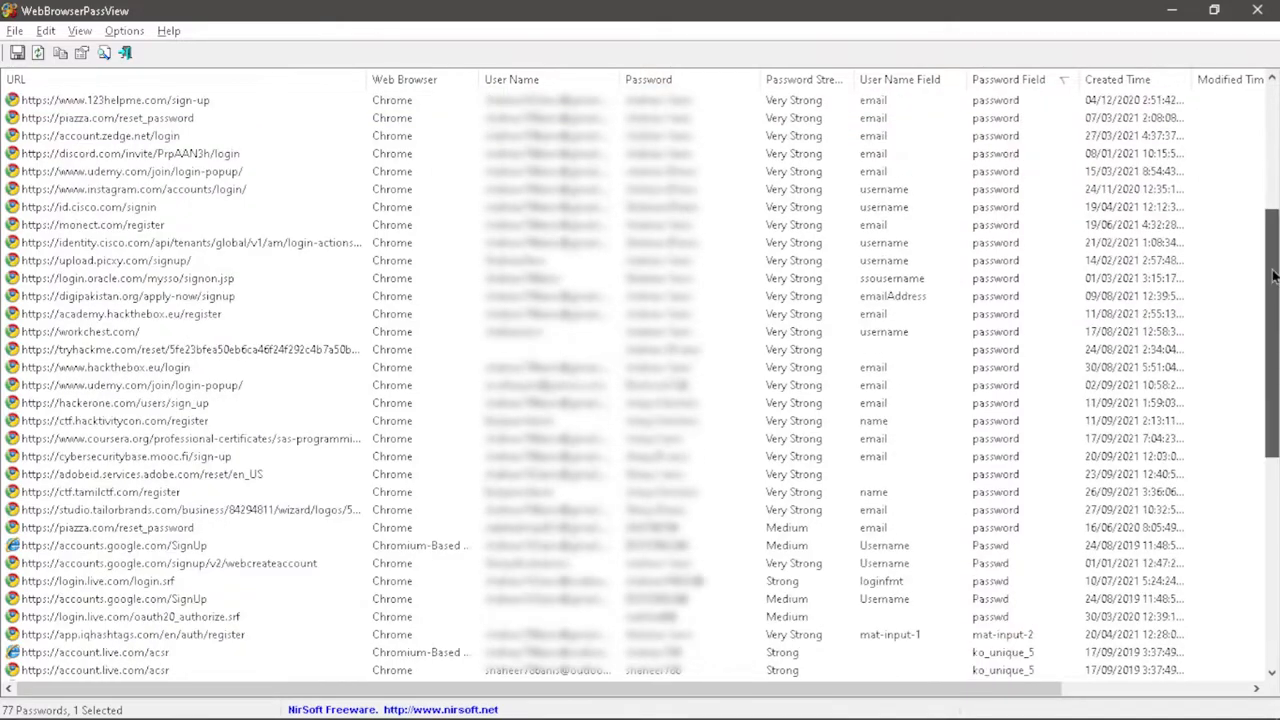
pyautogui.scroll(-3)
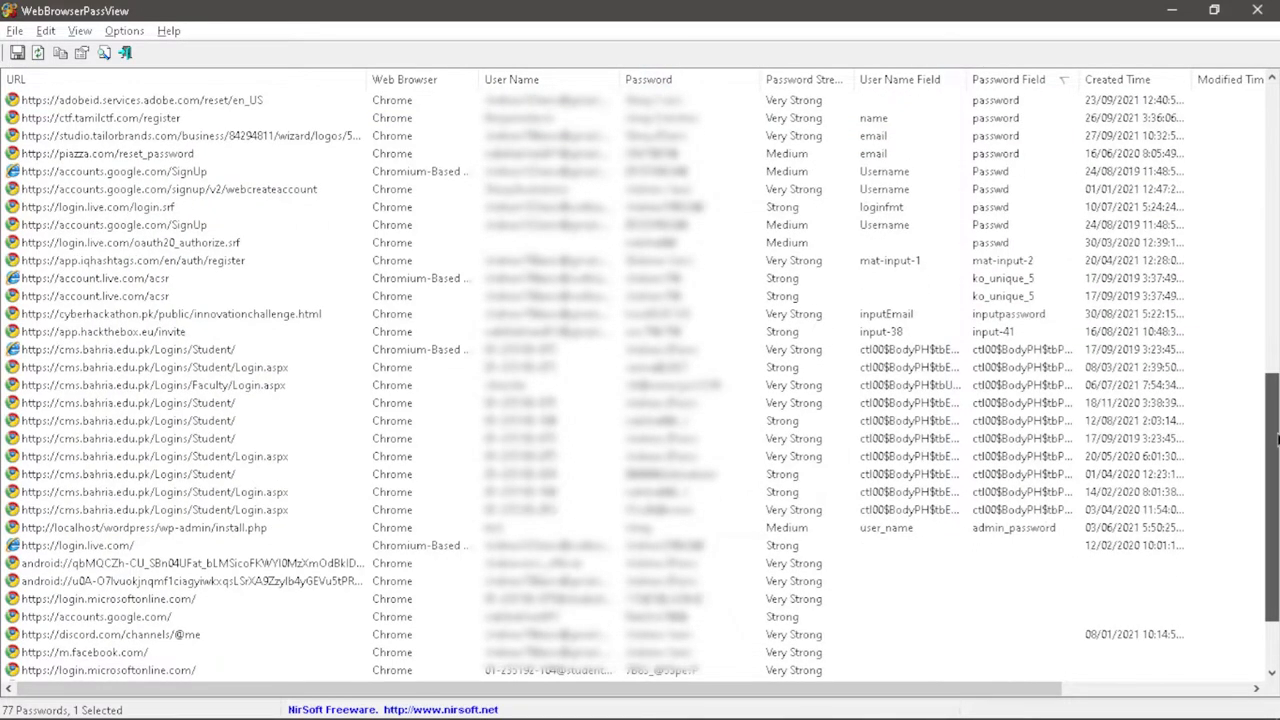
pyautogui.scroll(-3)
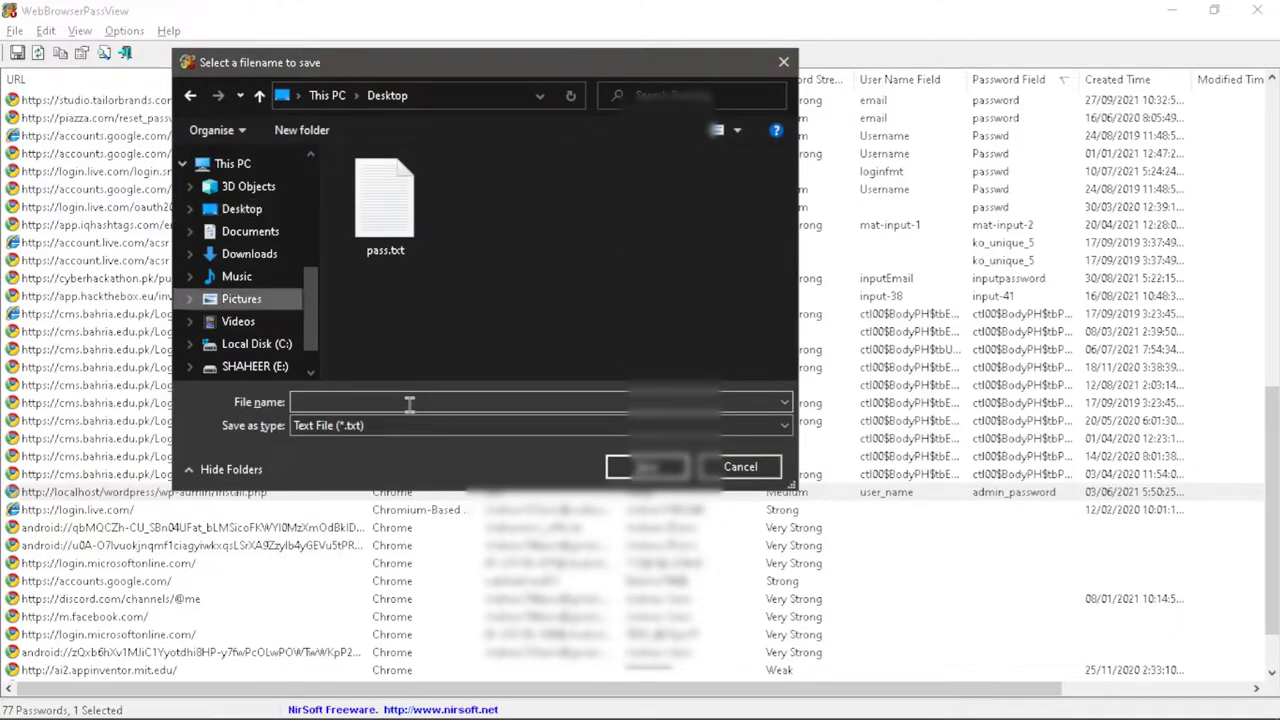
# Step: Save the selected localhost WordPress entry to the Desktop as pass.txt
pyautogui.write('pas')
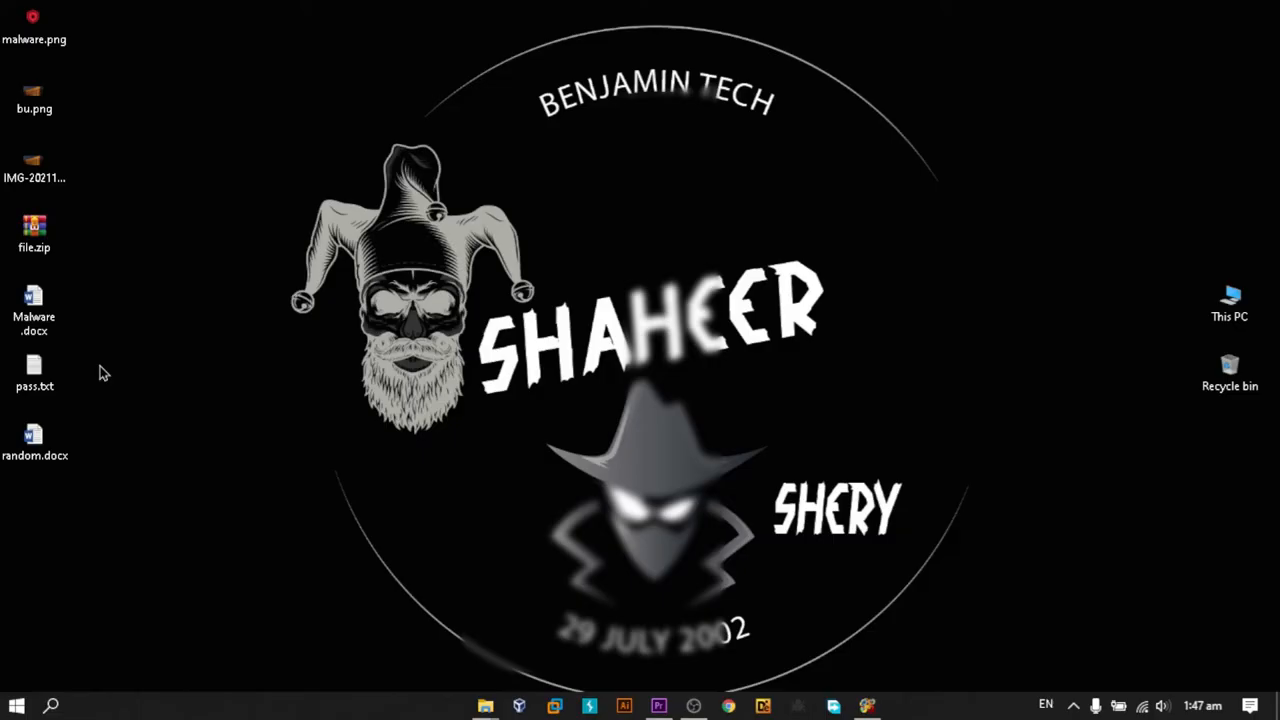
# Step: View pass.txt in maximized Notepad, highlighting the localhost entry's Password Strength line
pyautogui.click(34, 364)
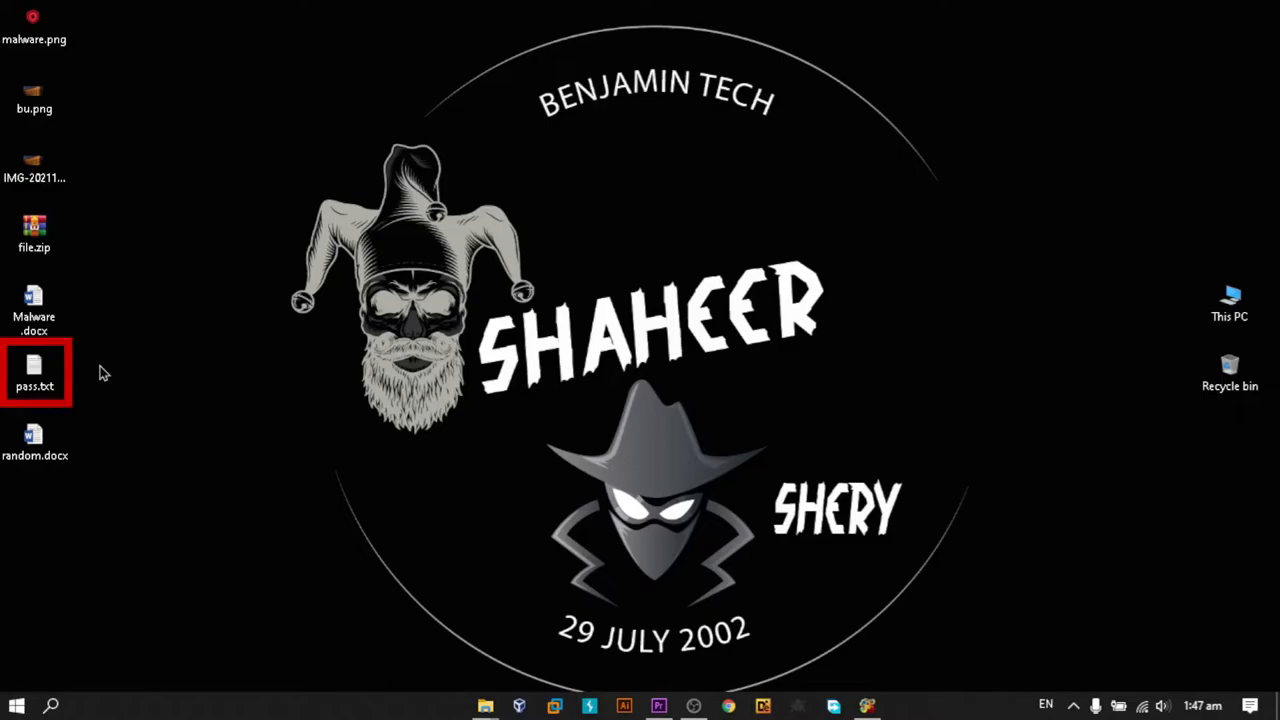
pyautogui.moveTo(956, 320)
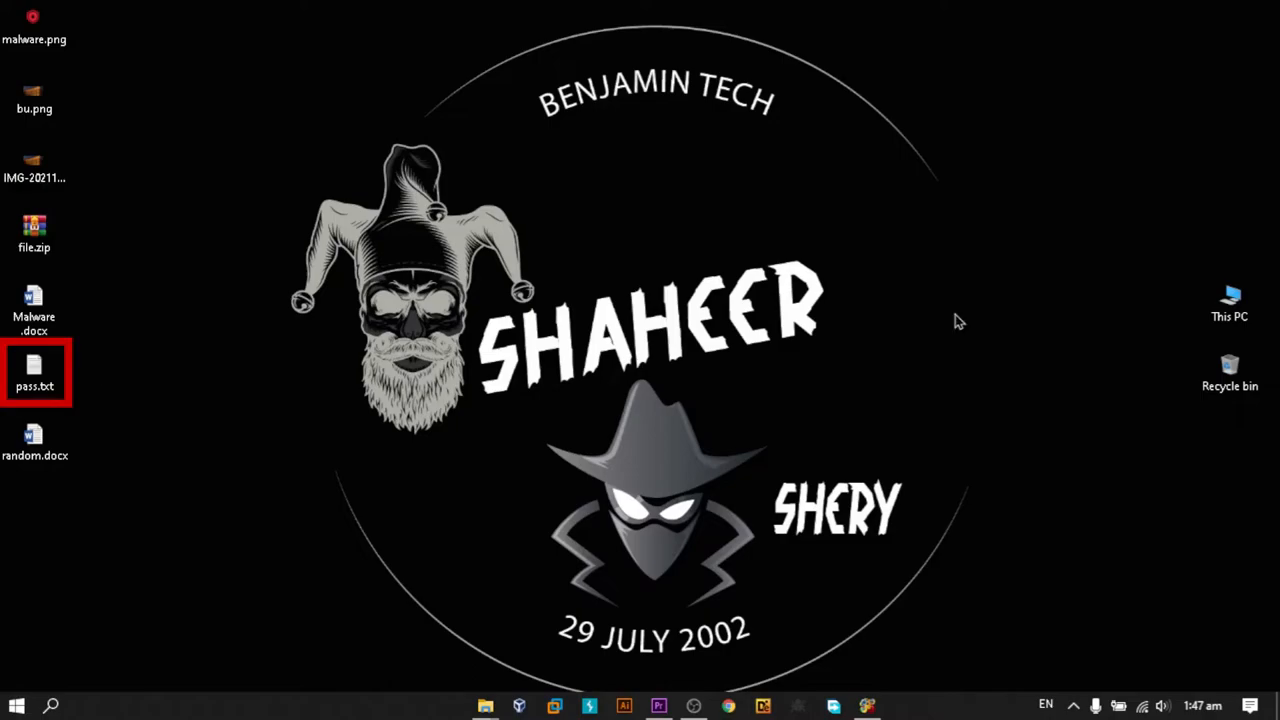
pyautogui.doubleClick(34, 370)
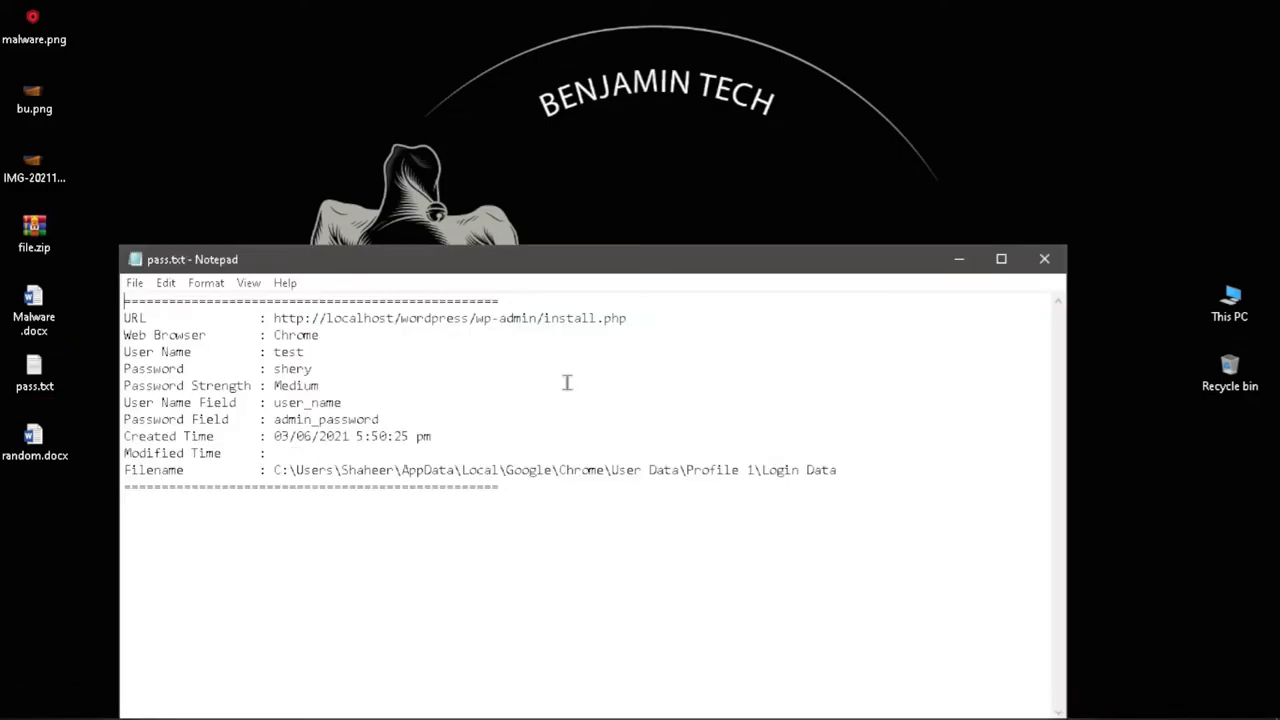
pyautogui.click(1000, 260)
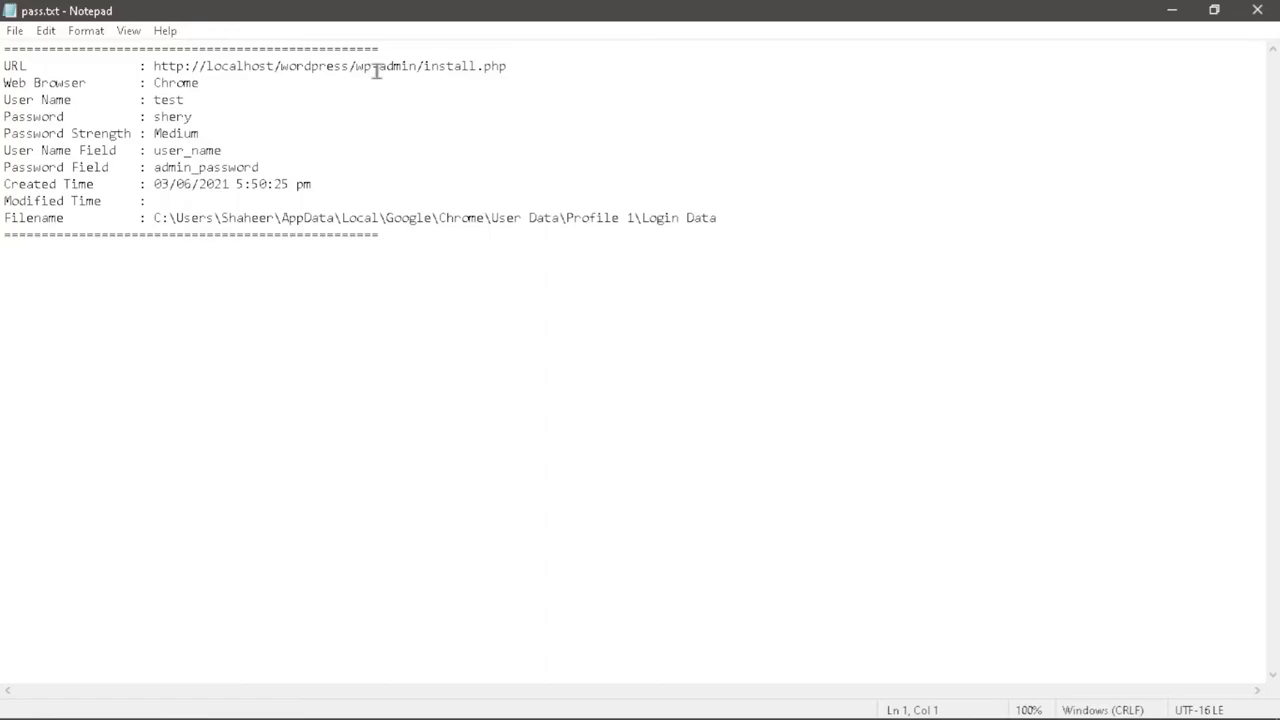
pyautogui.tripleClick(96, 116)
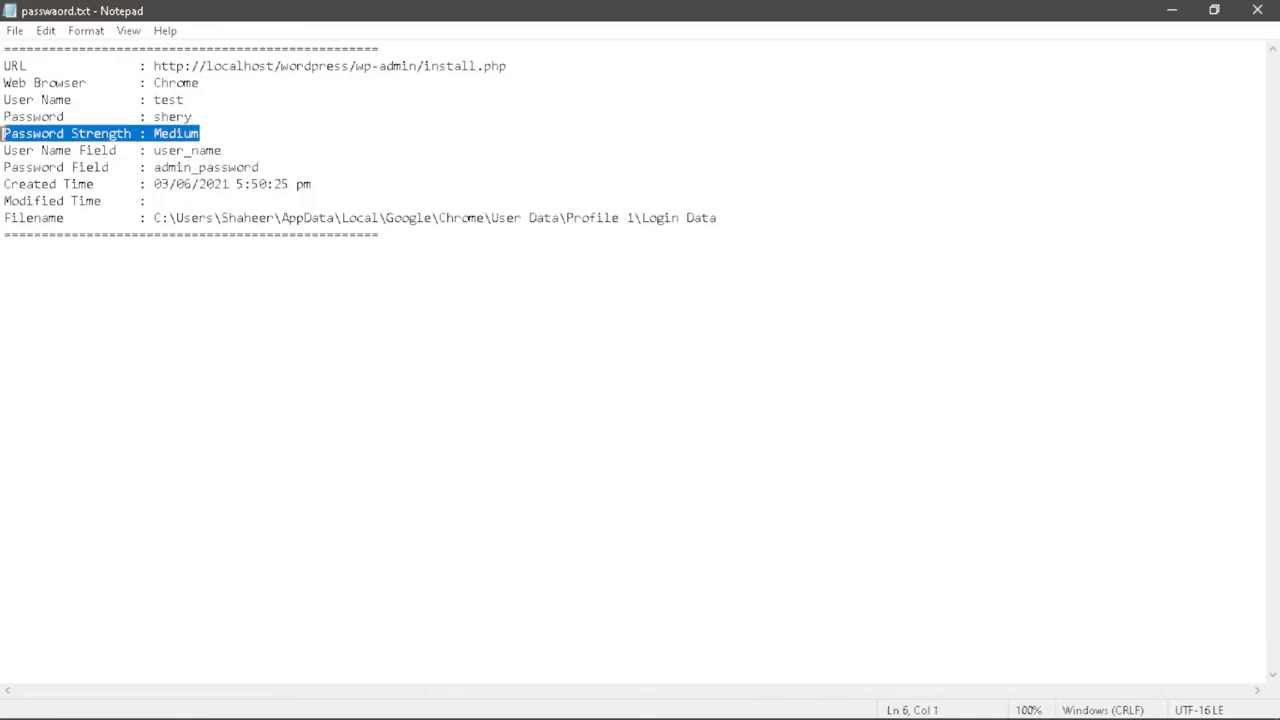
pyautogui.press('alt+tab')
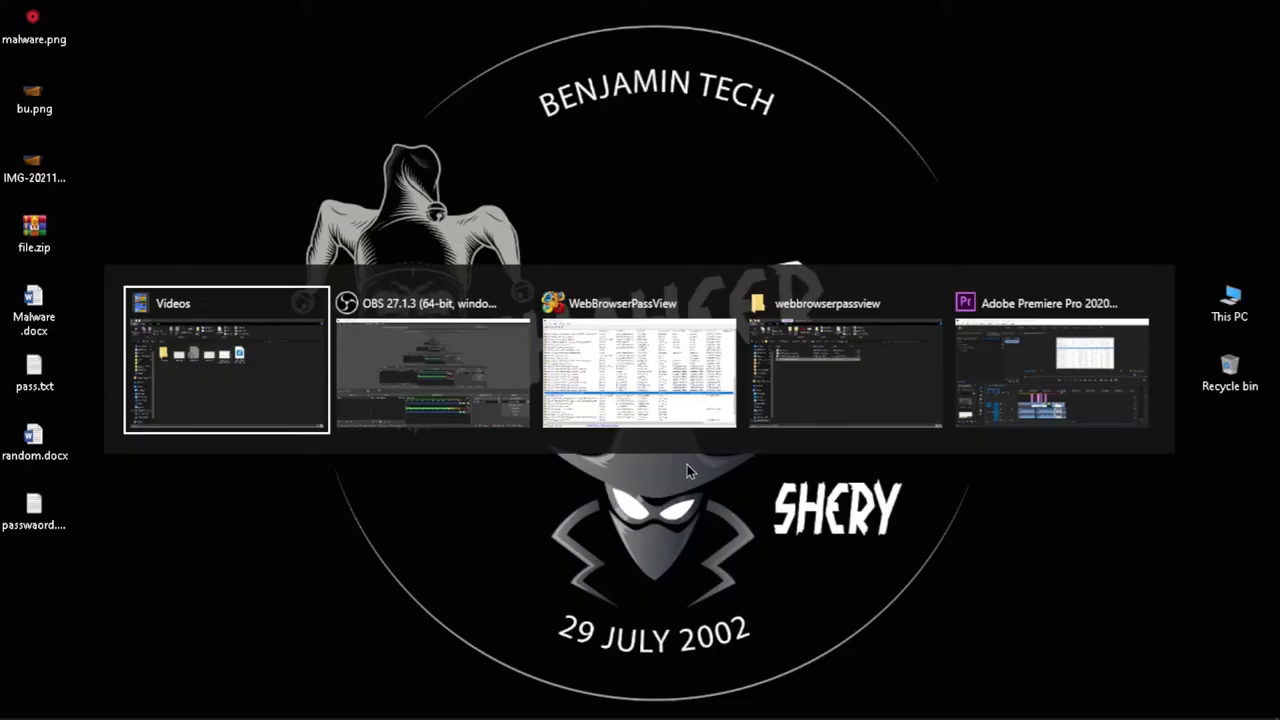
# Step: Back in WebBrowserPassView, save all 77 entries together to a text file on the Desktop
pyautogui.click(640, 360)
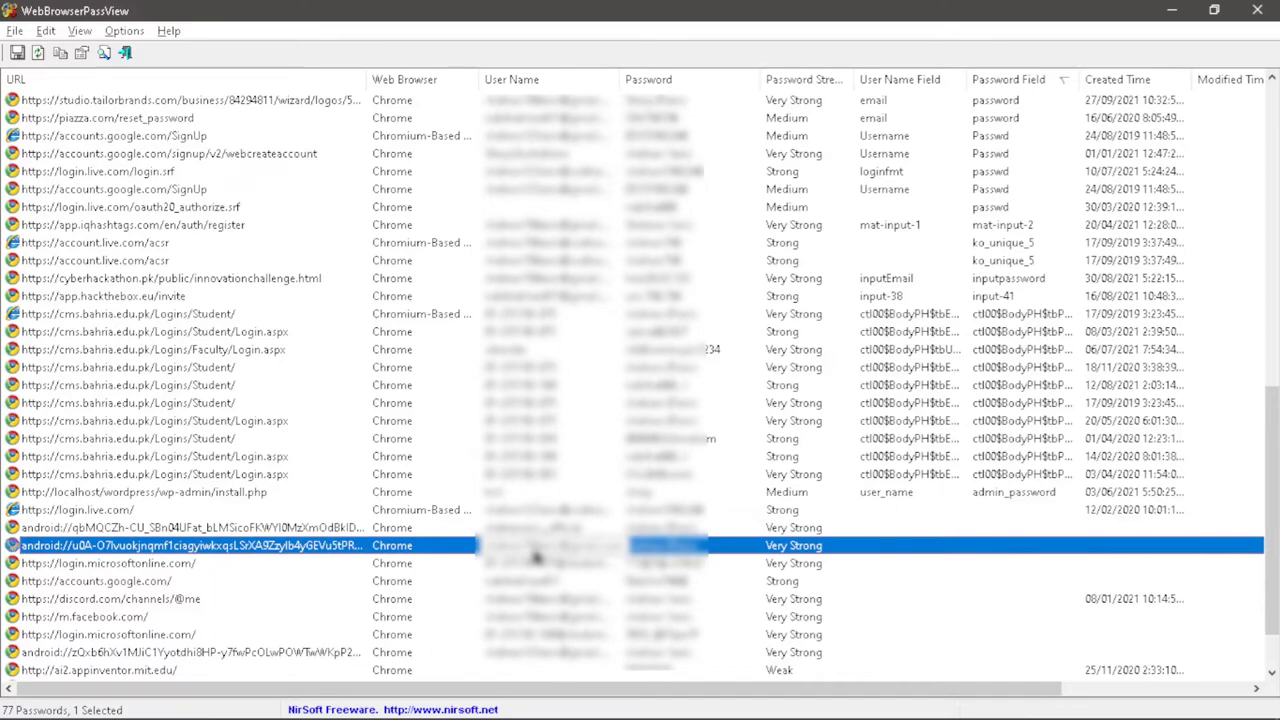
pyautogui.click(16, 52)
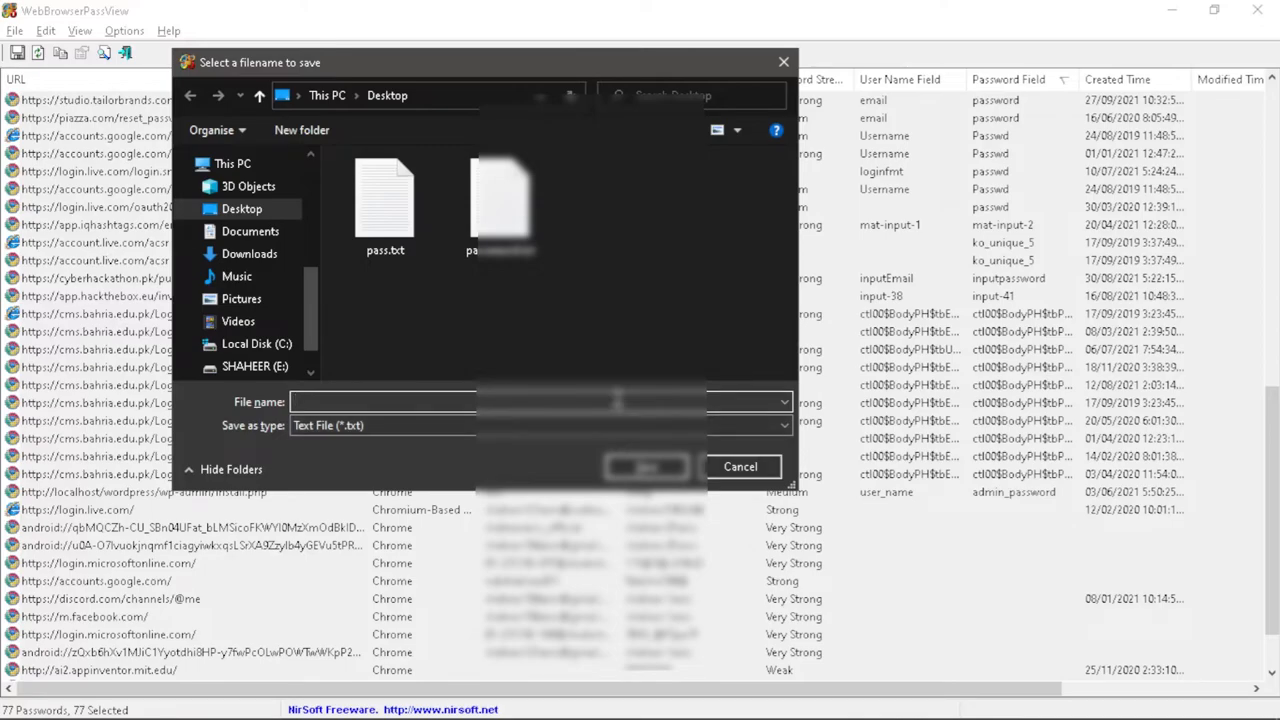
pyautogui.click(740, 466)
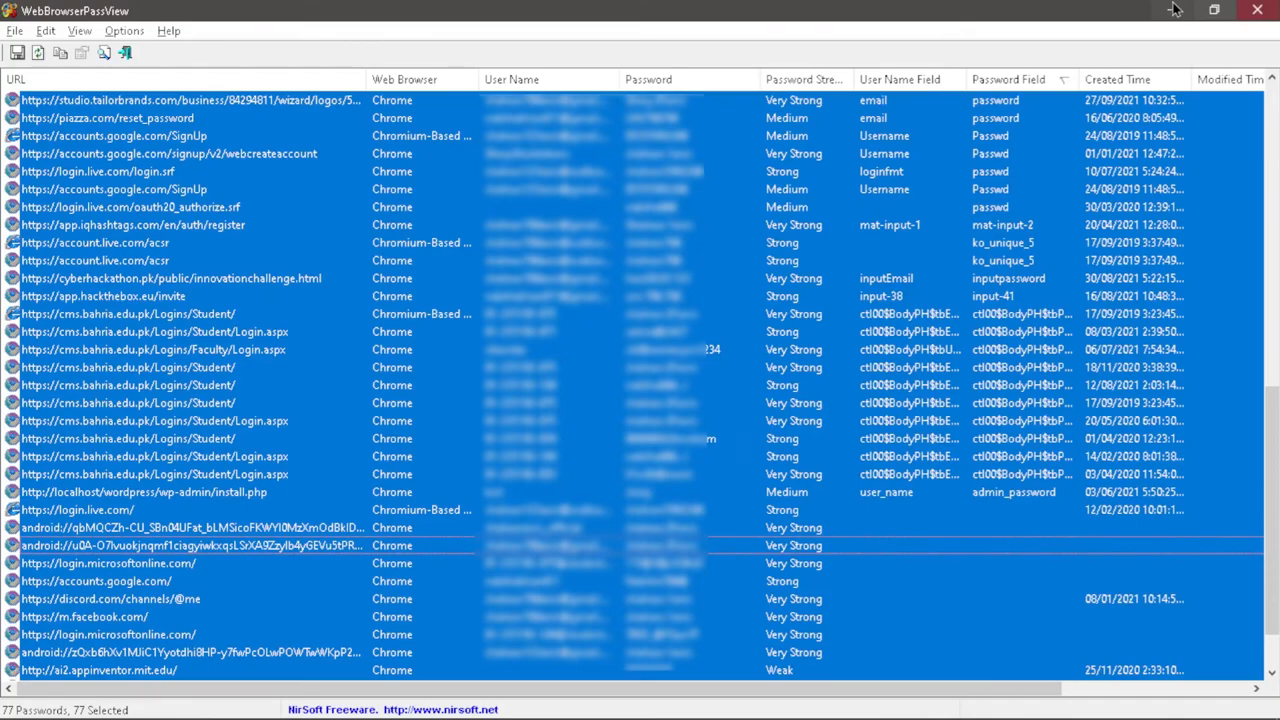